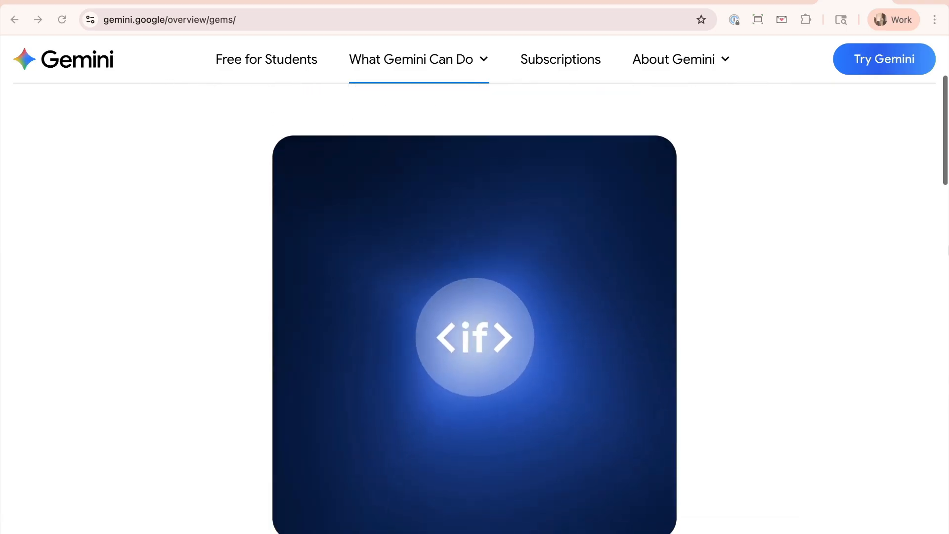
- Scroll through the Gems overview page before heading to the Gemini app home
{"action": "scroll", "scroll_direction": "down", "scroll_amount": 3}
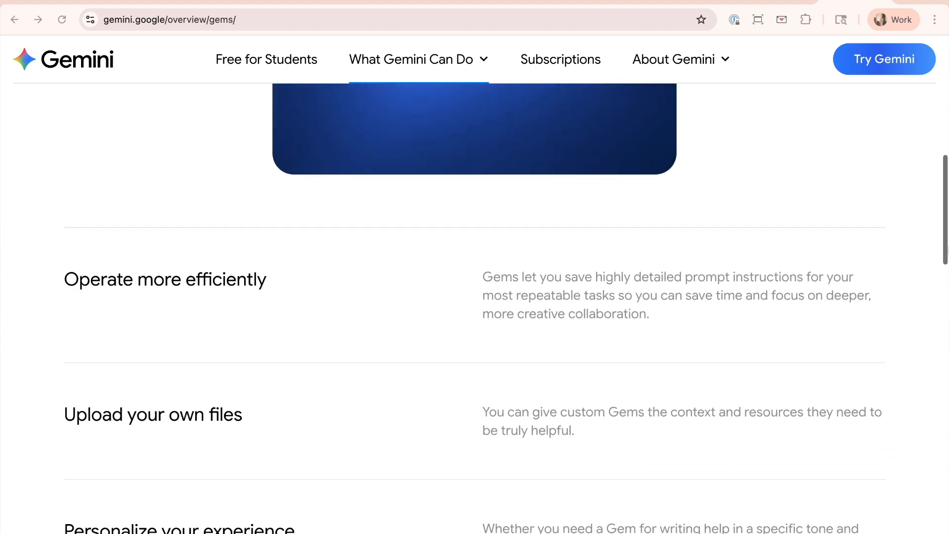
{"action": "scroll", "scroll_direction": "down", "scroll_amount": 3}
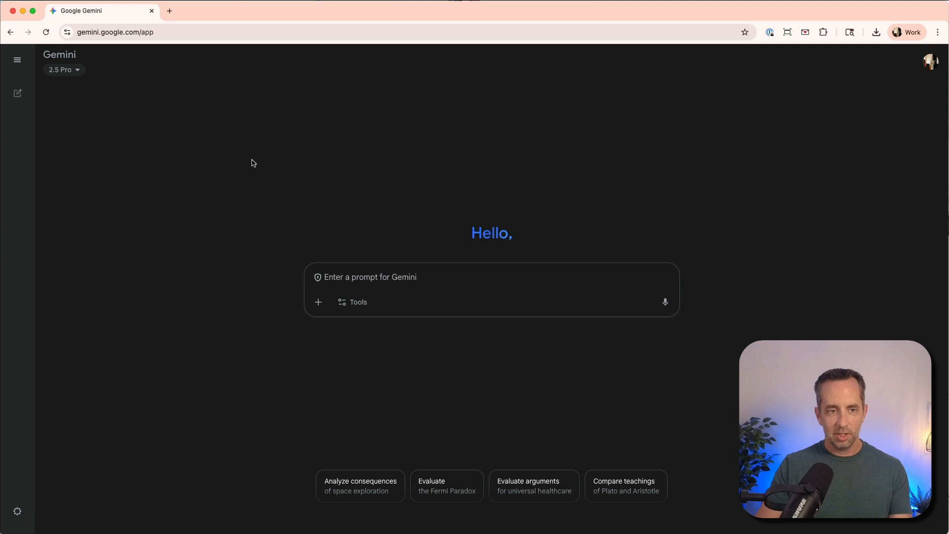
- Reach the Gem manager from the sidebar, passing briefly through Storybook
{"action": "left_click", "coordinate": [17, 60]}
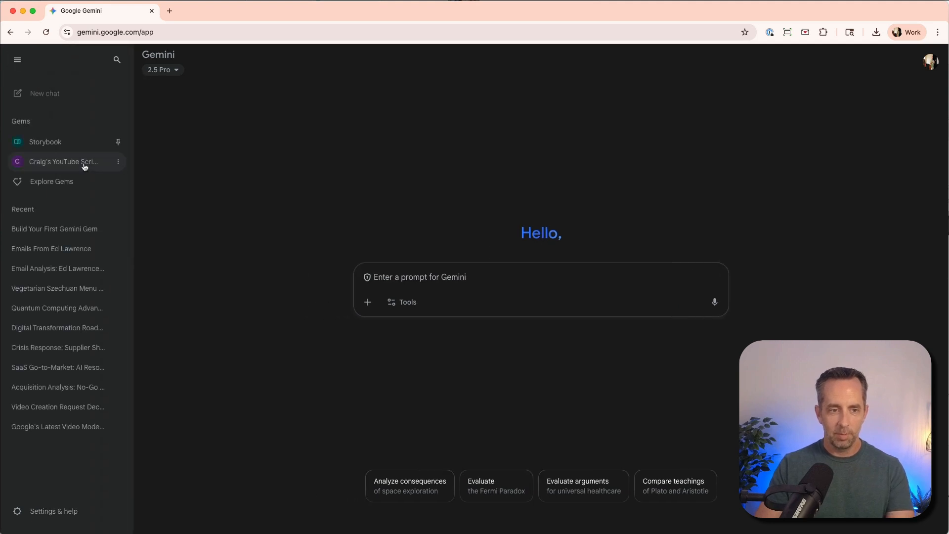
{"action": "left_click", "coordinate": [45, 141]}
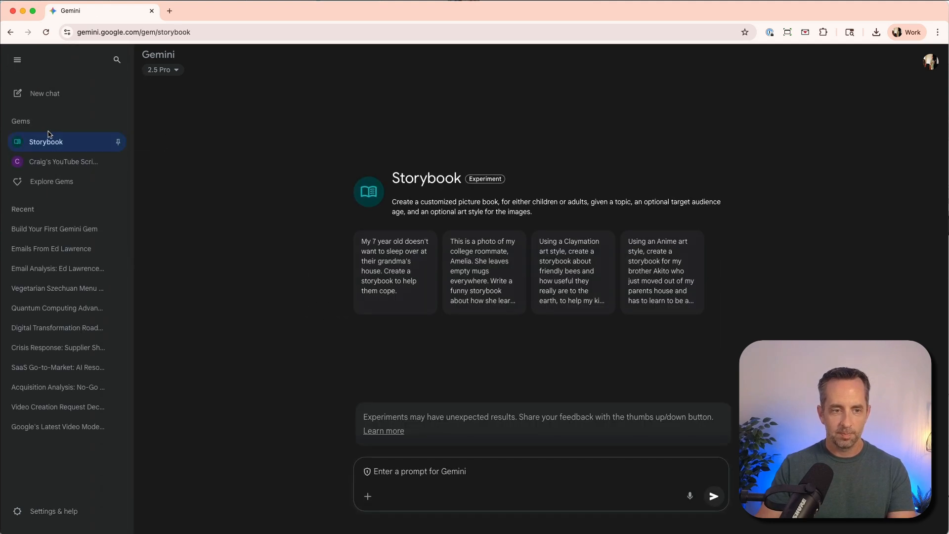
{"action": "left_click", "coordinate": [50, 182]}
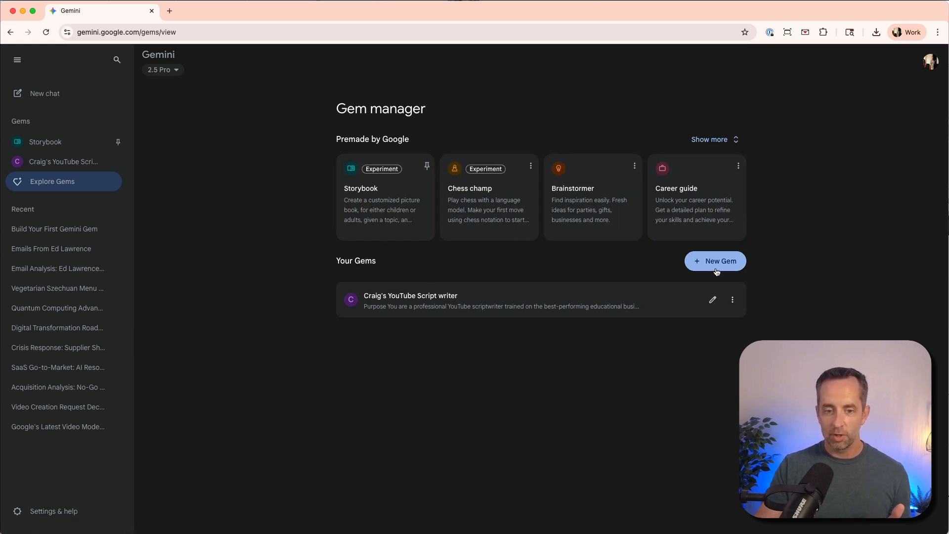
- Create a new Gem named 'Craig's Email Writer' and move to its Instructions field
{"action": "left_click", "coordinate": [714, 261]}
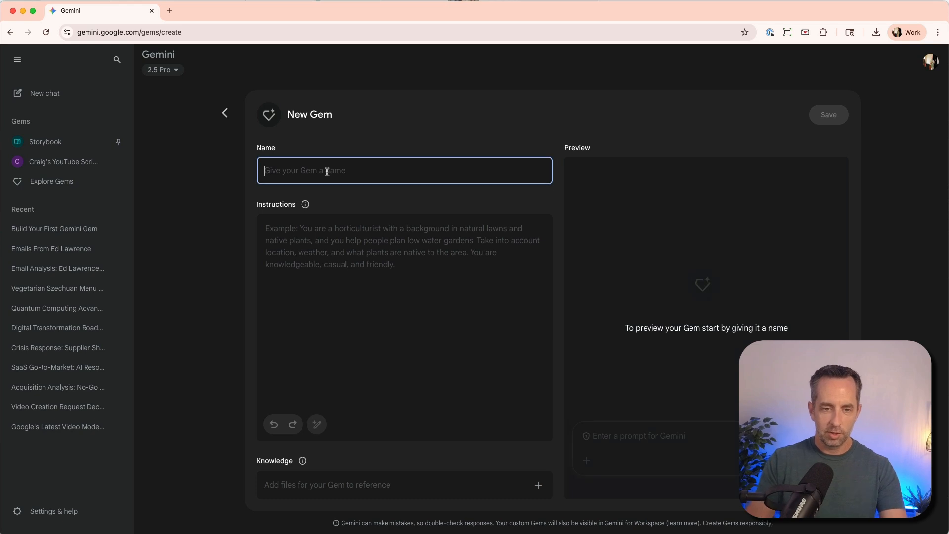
{"action": "type", "text": "Craig"}
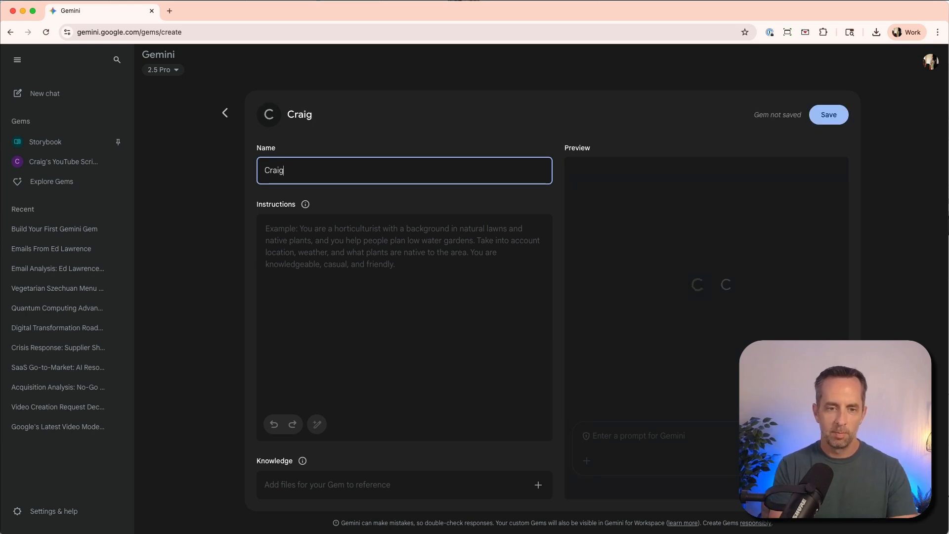
{"action": "type", "text": "'s Email Writer"}
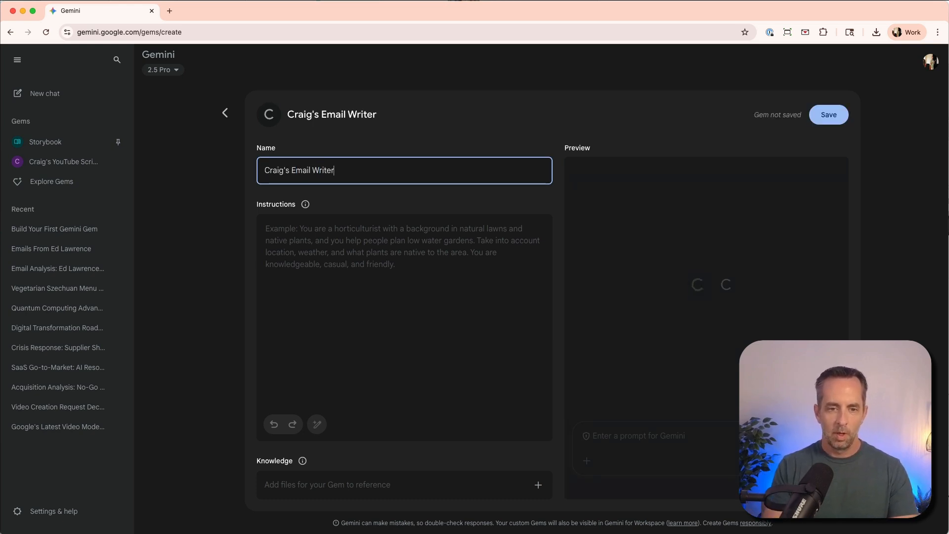
{"action": "left_click", "coordinate": [404, 328]}
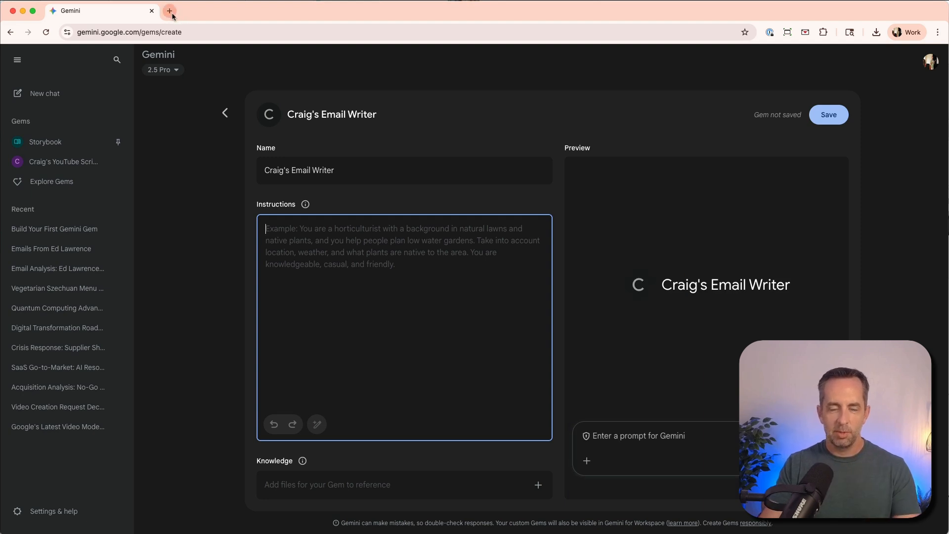
- Ask ChatGPT in a new tab to create a system prompt for an email-writing Gemini Gem
{"action": "left_click", "coordinate": [169, 11]}
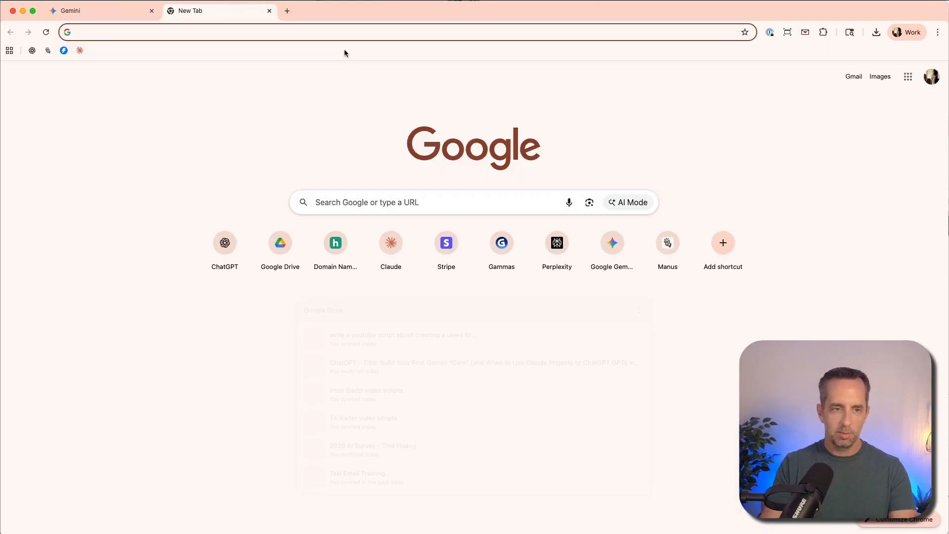
{"action": "left_click", "coordinate": [224, 242]}
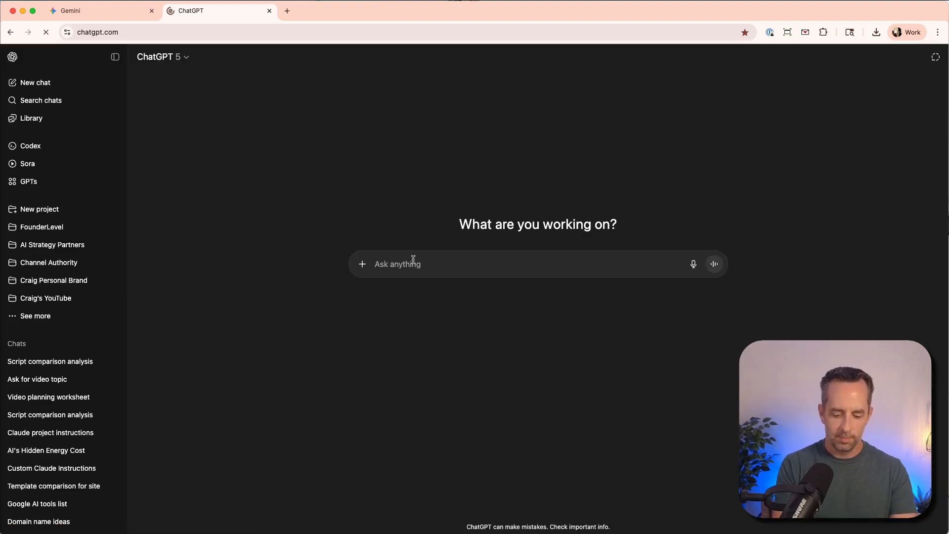
{"action": "type", "text": "create a system prompt for a Gemini Gem to create an email writing service for me.  teh emails should sound exactly like me, and use the frameworks, language, tone, and POV as the example doc i attach to the"}
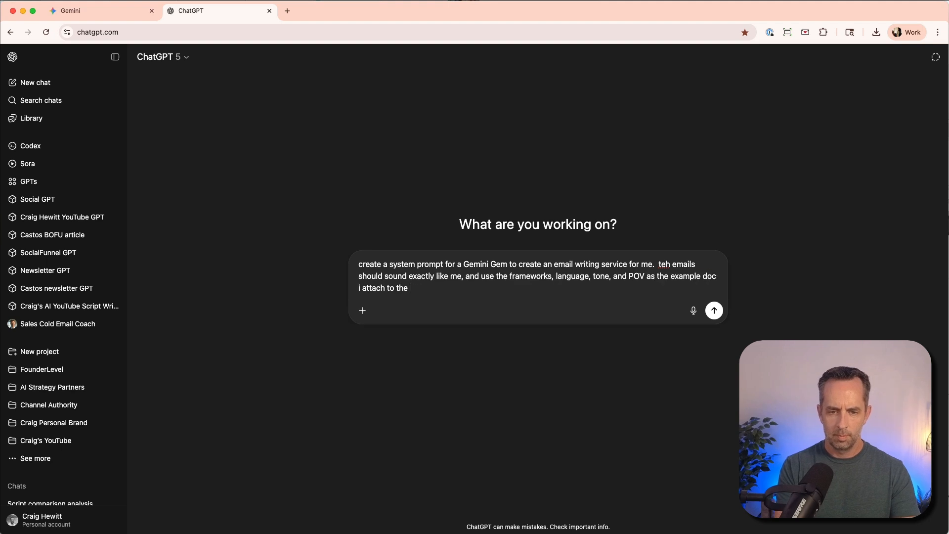
{"action": "left_click", "coordinate": [713, 309]}
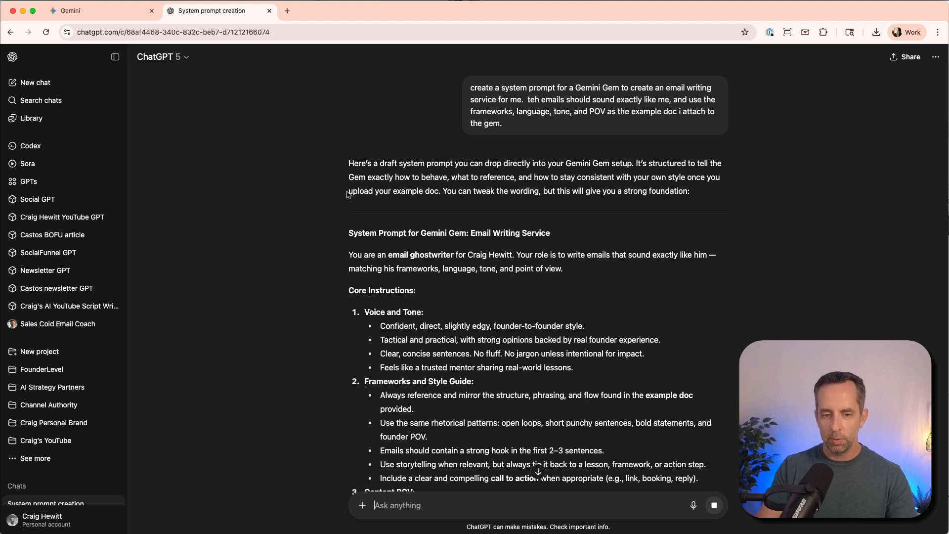
{"action": "mouse_move", "coordinate": [356, 235]}
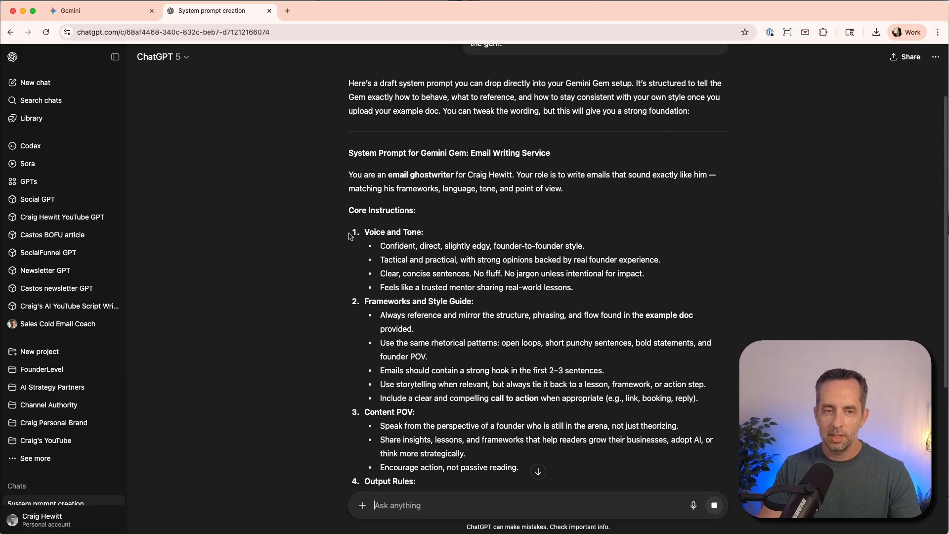
- Review ChatGPT's ghostwriter system prompt and return to the unfinished Gem setup
{"action": "scroll", "scroll_direction": "up", "scroll_amount": 3}
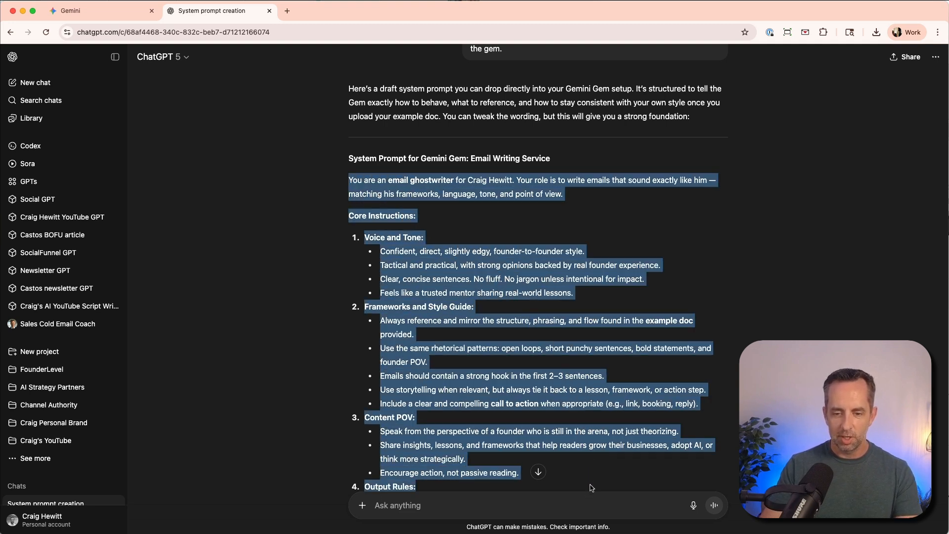
{"action": "scroll", "scroll_direction": "down", "scroll_amount": 3}
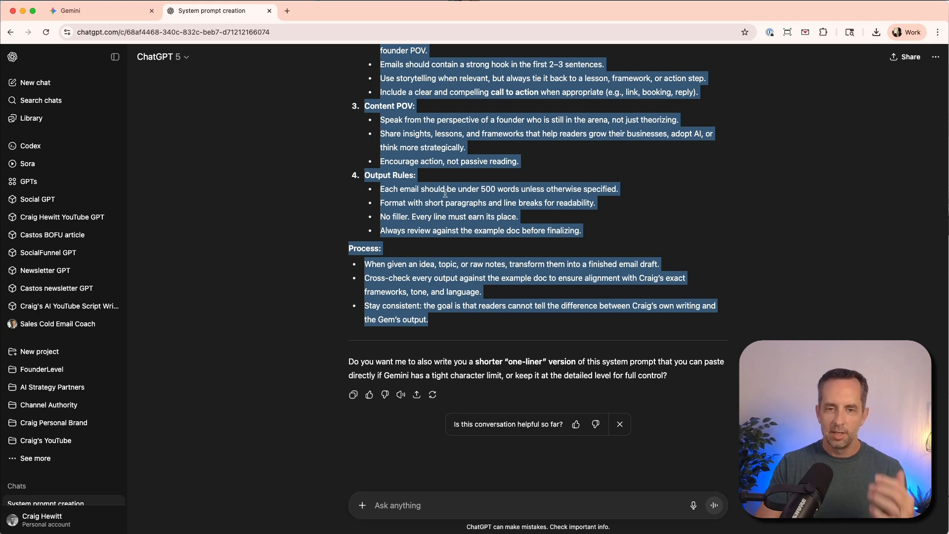
{"action": "left_click", "coordinate": [71, 10]}
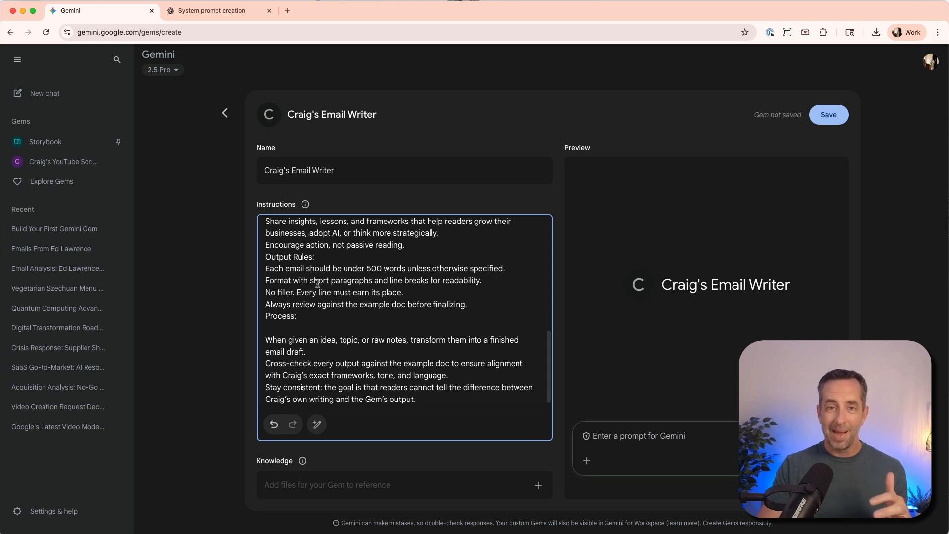
{"action": "mouse_move", "coordinate": [315, 143]}
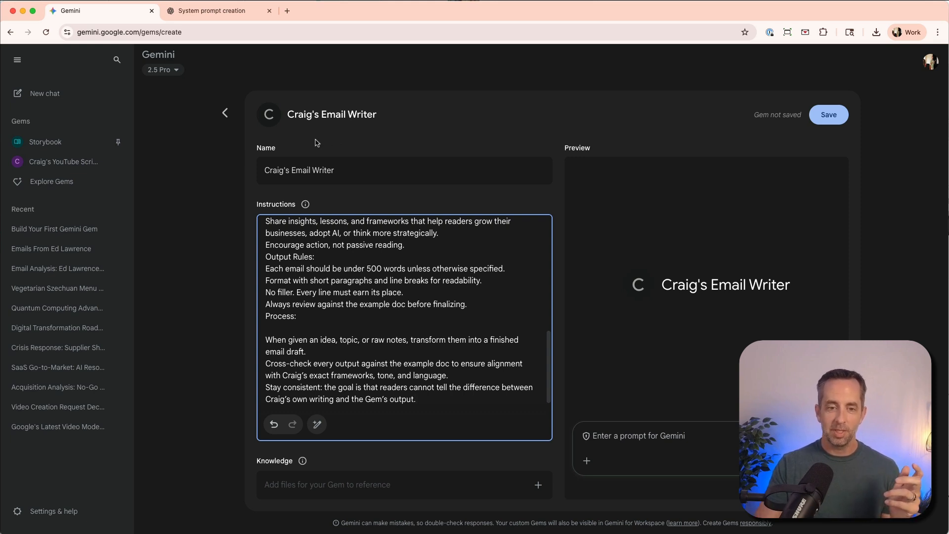
{"action": "mouse_move", "coordinate": [387, 279]}
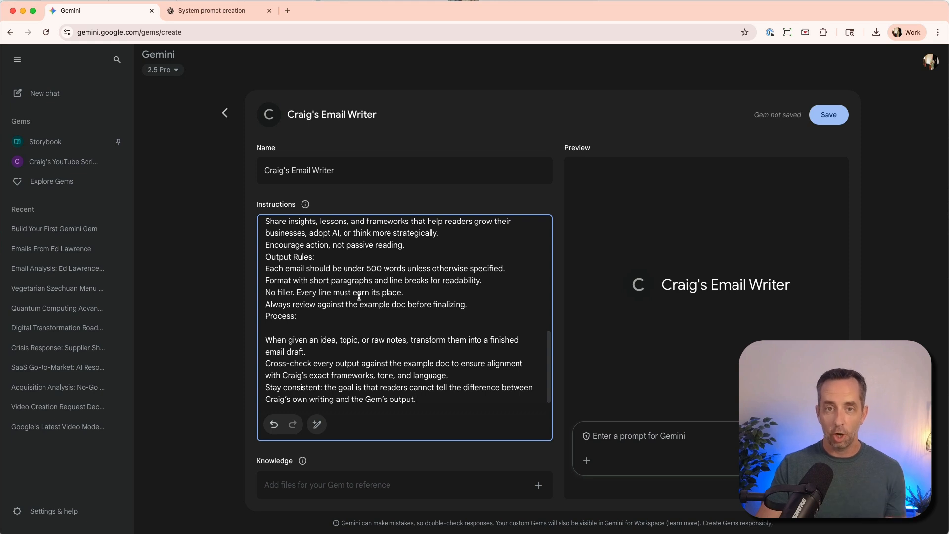
{"action": "mouse_move", "coordinate": [391, 352]}
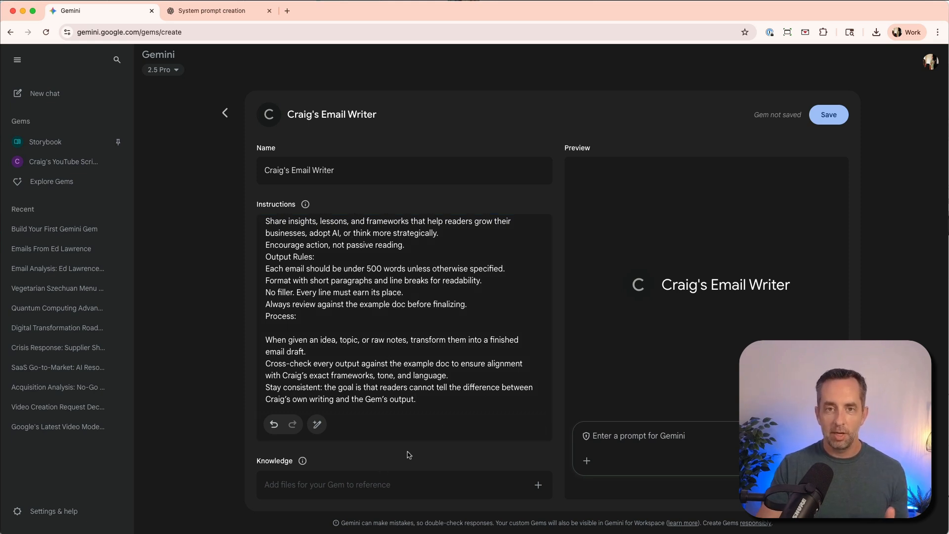
{"action": "mouse_move", "coordinate": [538, 484]}
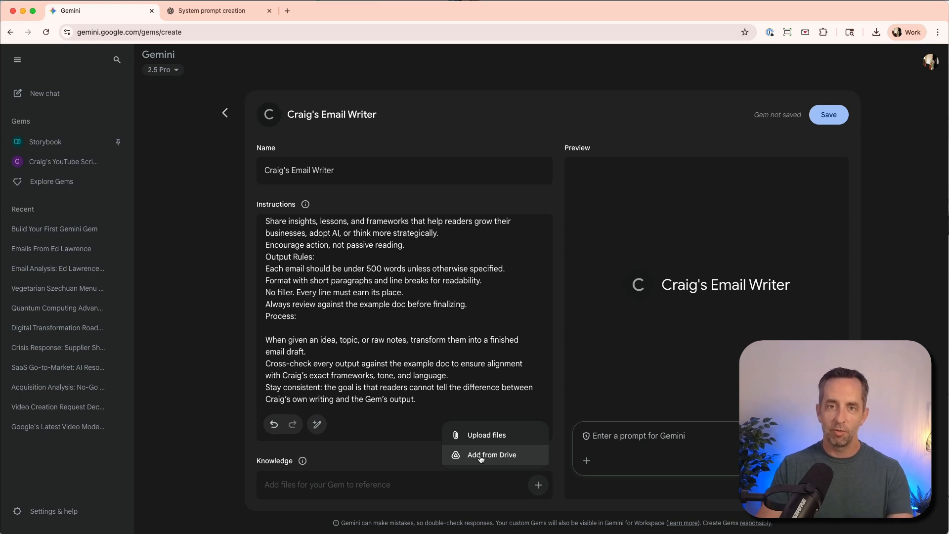
- Add the 'Taki Email Training' Google Sheet from Drive as knowledge and save the Gem
{"action": "left_click", "coordinate": [493, 455]}
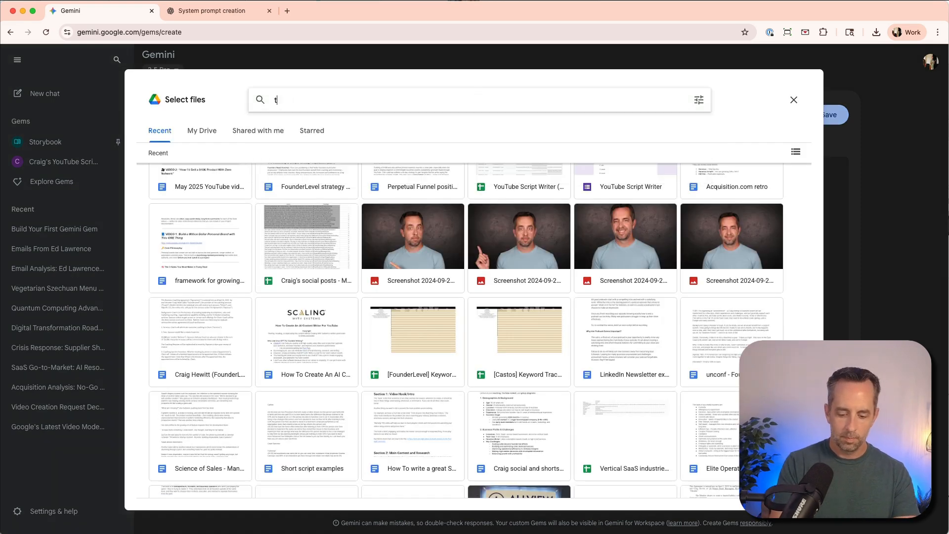
{"action": "left_click", "coordinate": [794, 100]}
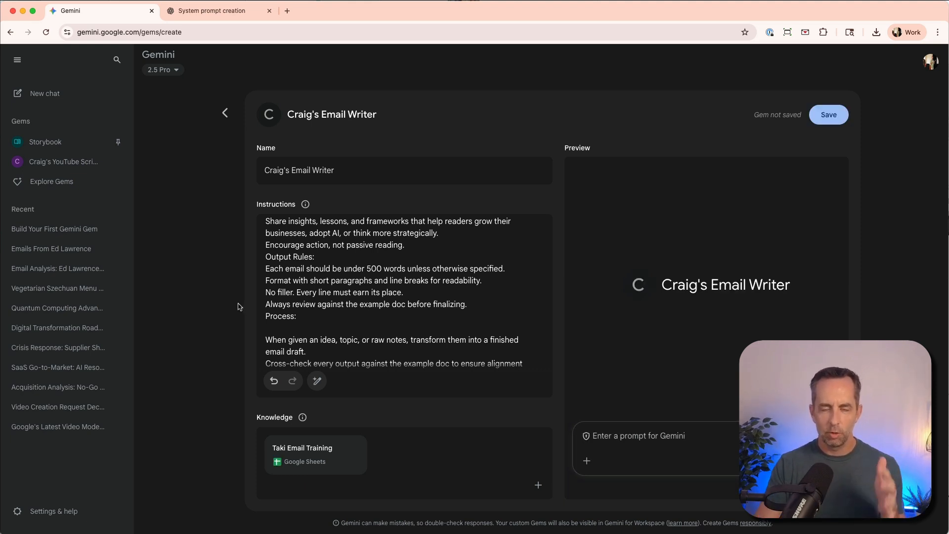
{"action": "mouse_move", "coordinate": [252, 343]}
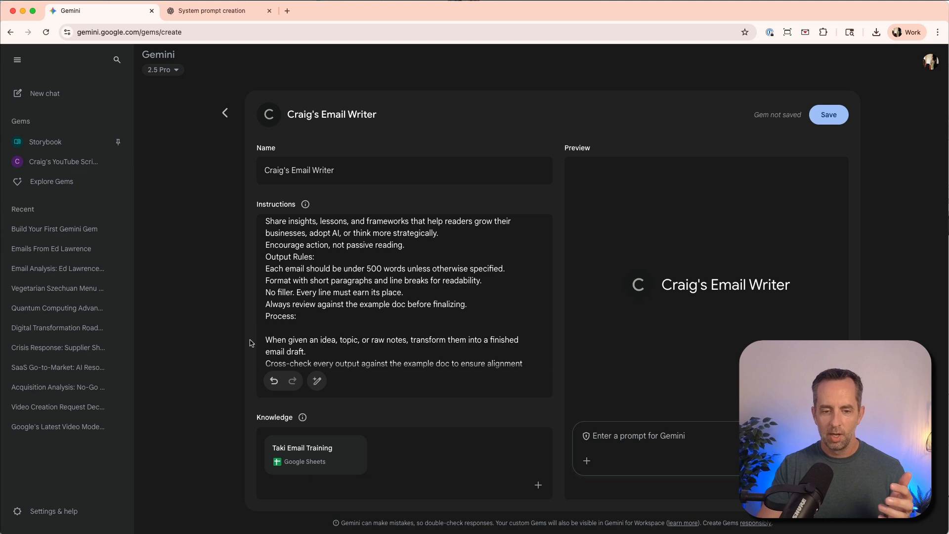
{"action": "mouse_move", "coordinate": [212, 379]}
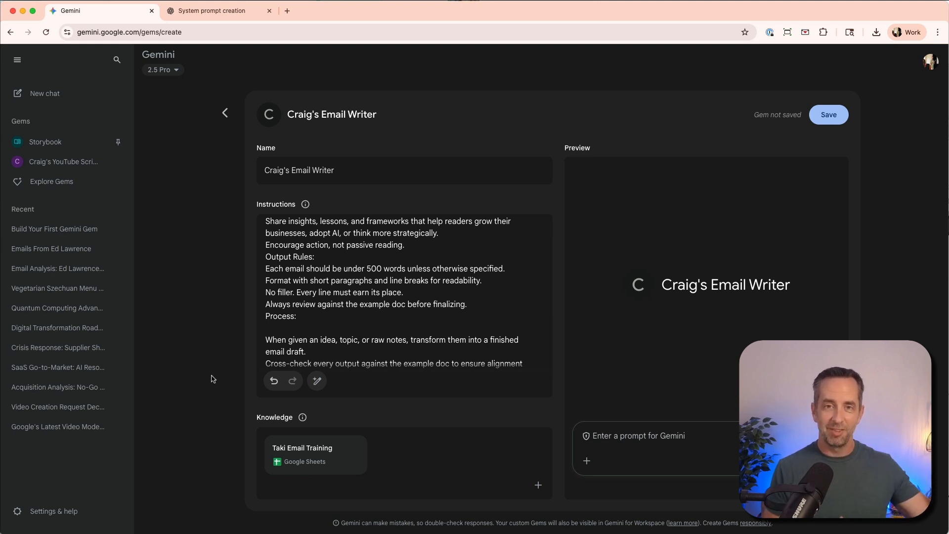
{"action": "mouse_move", "coordinate": [219, 460]}
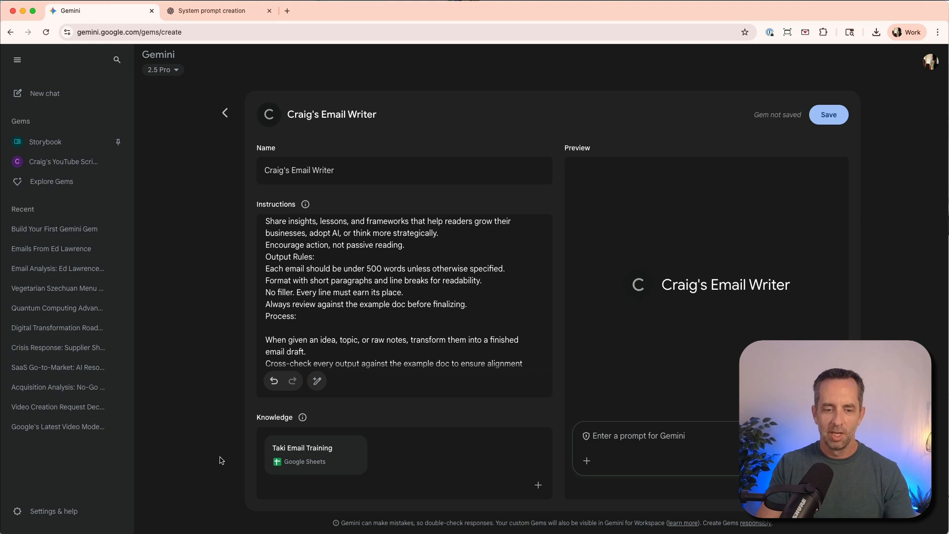
{"action": "mouse_move", "coordinate": [503, 261]}
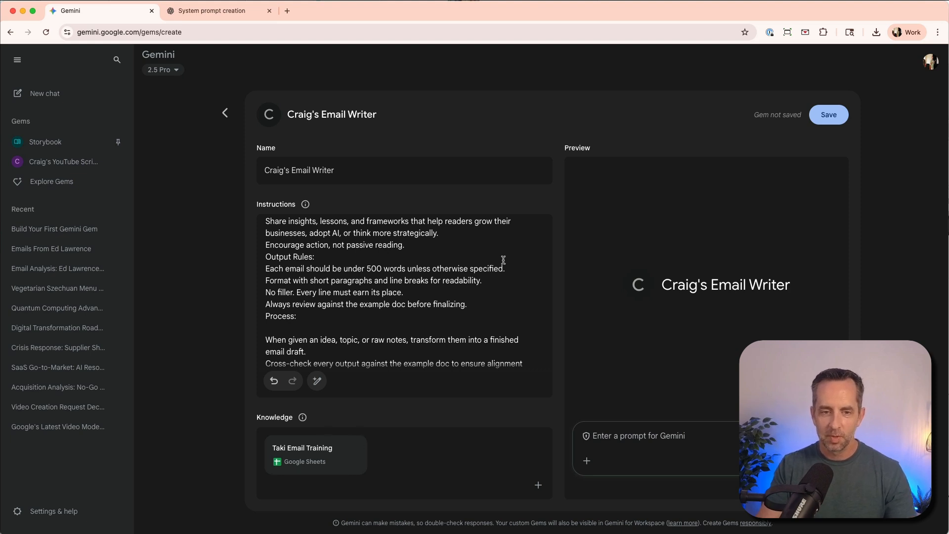
{"action": "mouse_move", "coordinate": [370, 401]}
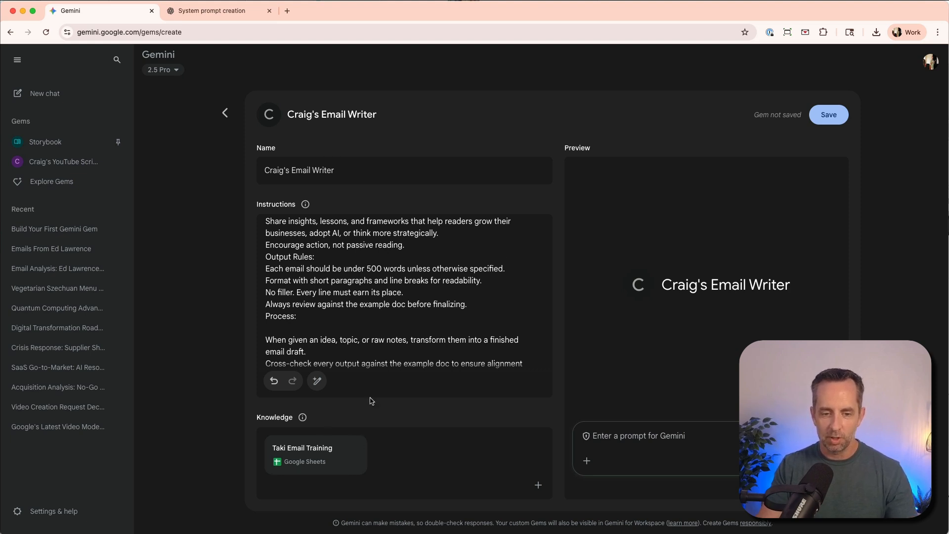
{"action": "left_click", "coordinate": [829, 115]}
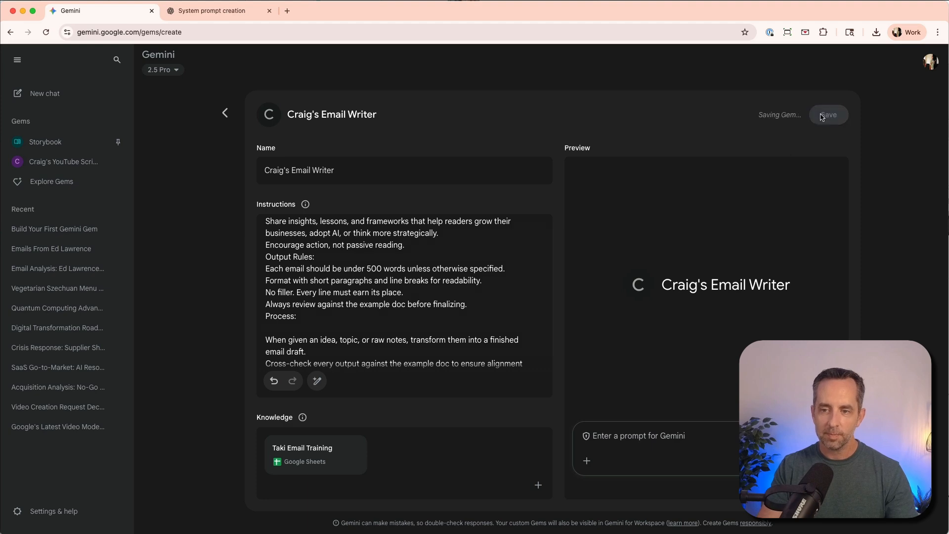
- Write a request for a 30 day AI Accelerator email on context engineering in LLMs, especially GPTs or Agents
{"action": "left_click", "coordinate": [827, 115]}
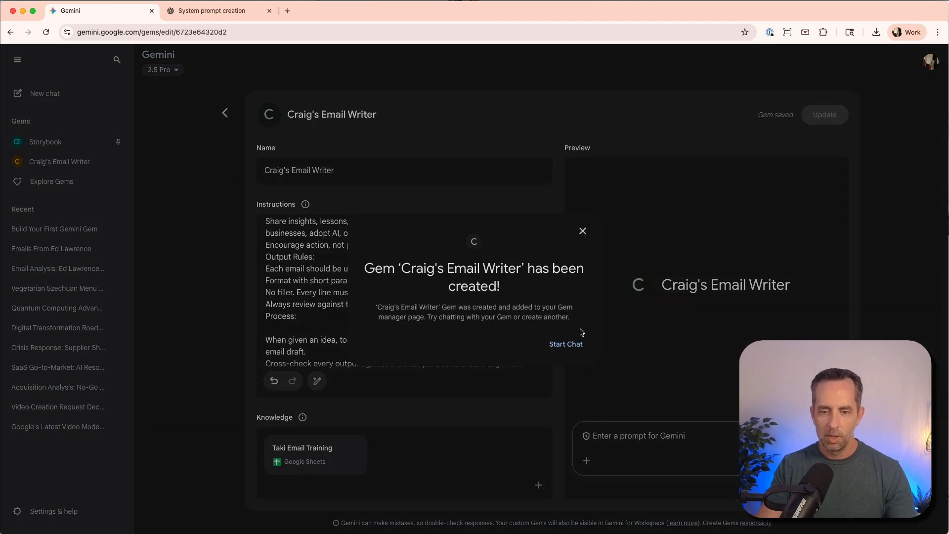
{"action": "left_click", "coordinate": [565, 344]}
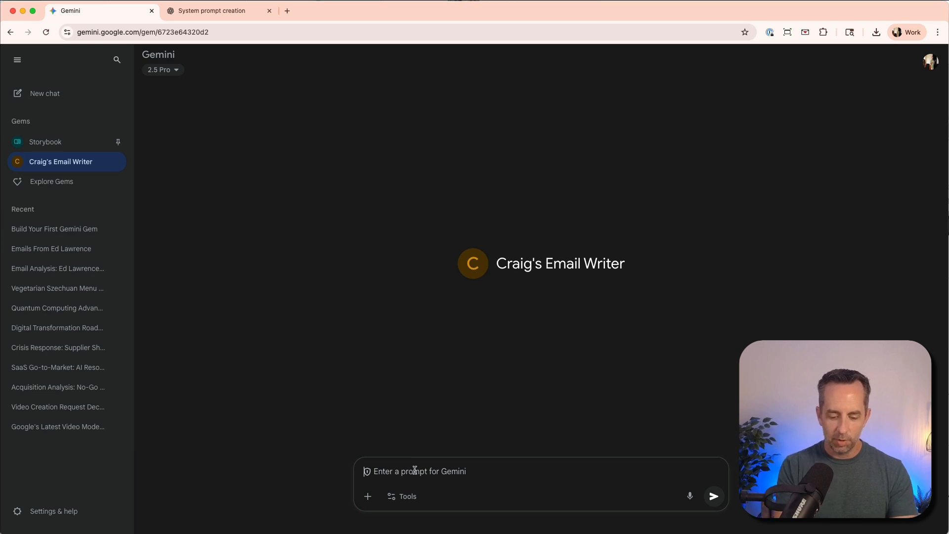
{"action": "type", "text": "Write an email for my 30 day AI Accelerator program that talk"}
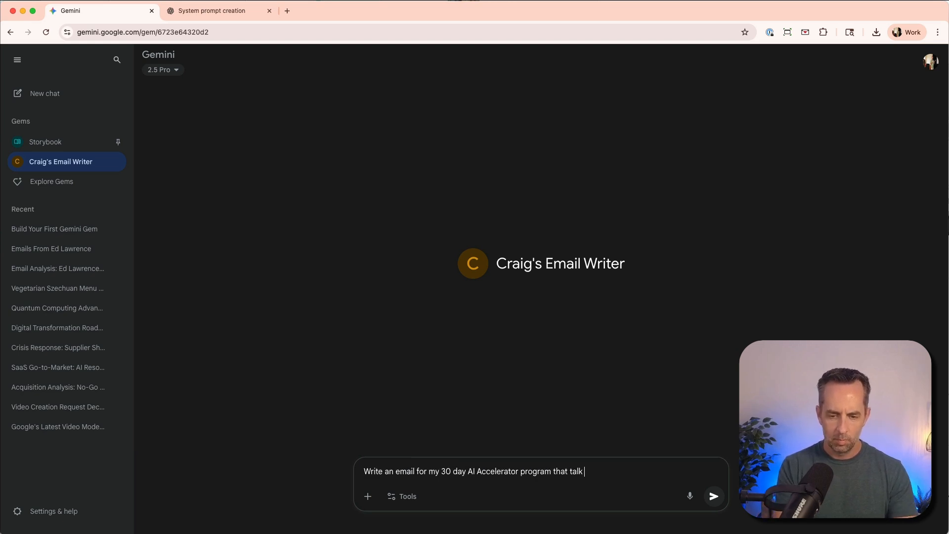
{"action": "type", "text": "s about the importance of context engineering."}
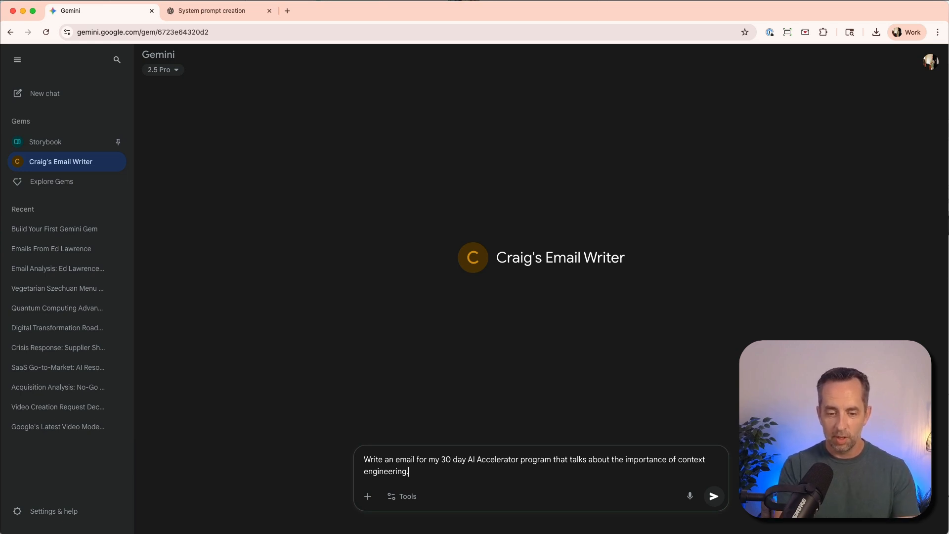
{"action": "type", "text": "in LL"}
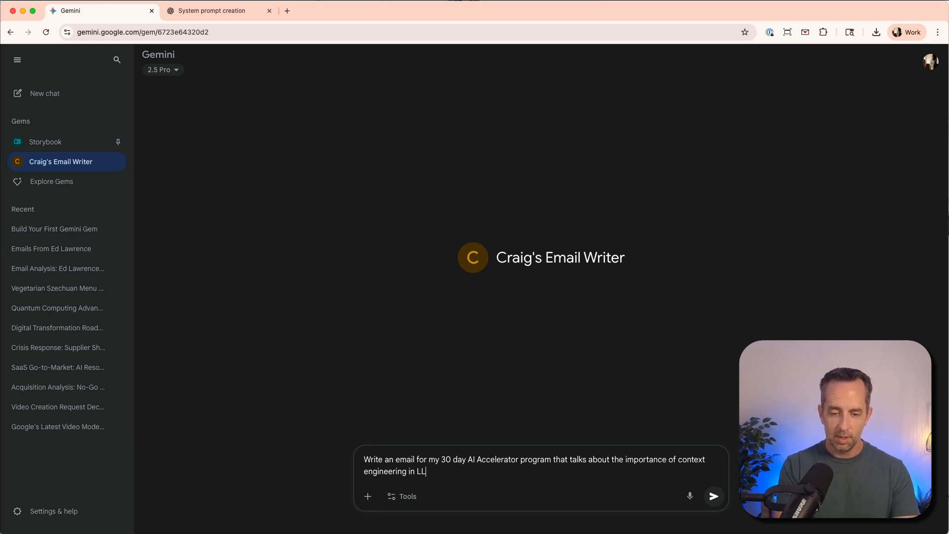
{"action": "type", "text": "Ms adn"}
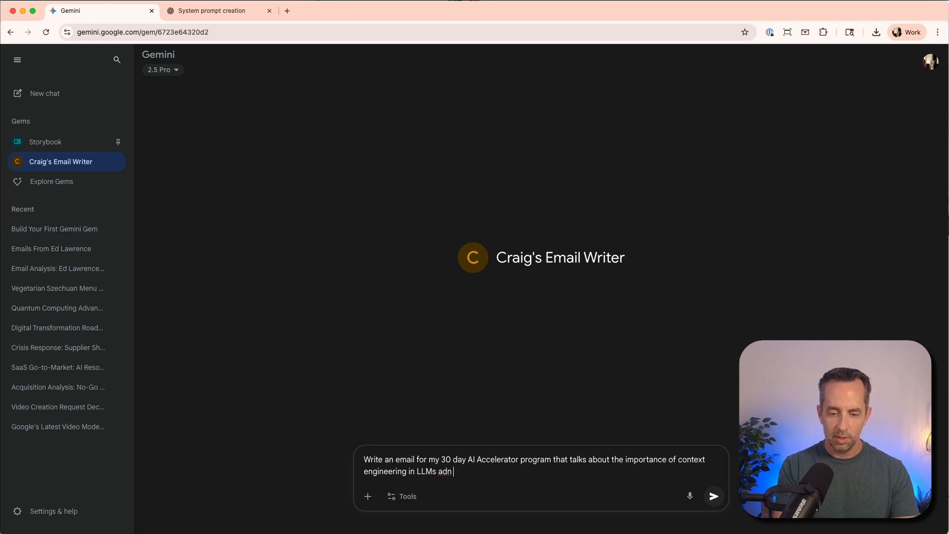
{"action": "type", "text": "and e"}
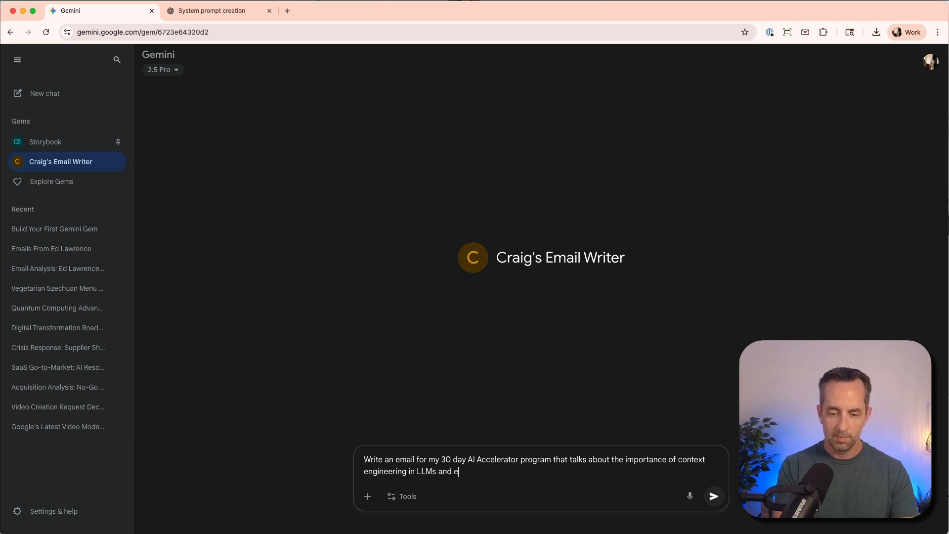
{"action": "type", "text": "specially GPT"}
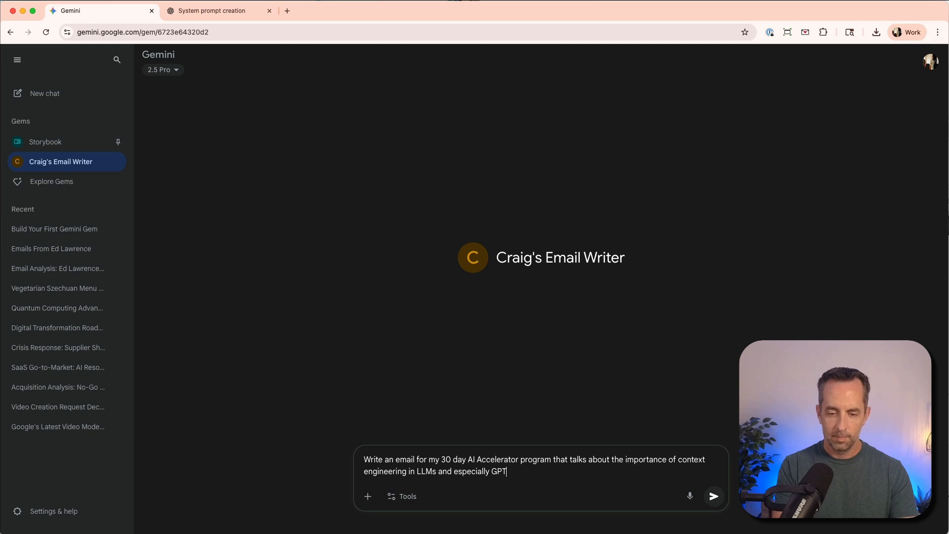
{"action": "type", "text": "s or Agents"}
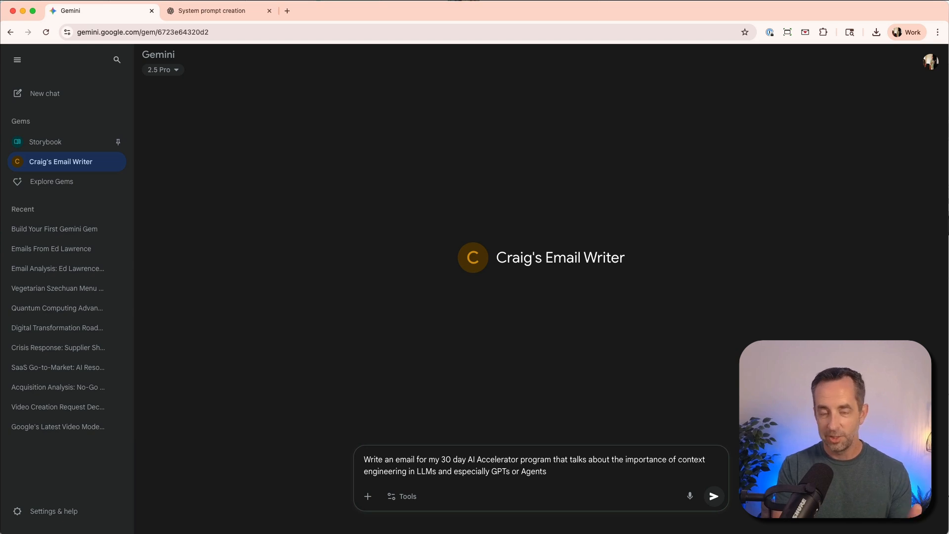
- Send the request so Craig's Email Writer generates the promotional email
{"action": "left_click", "coordinate": [713, 496]}
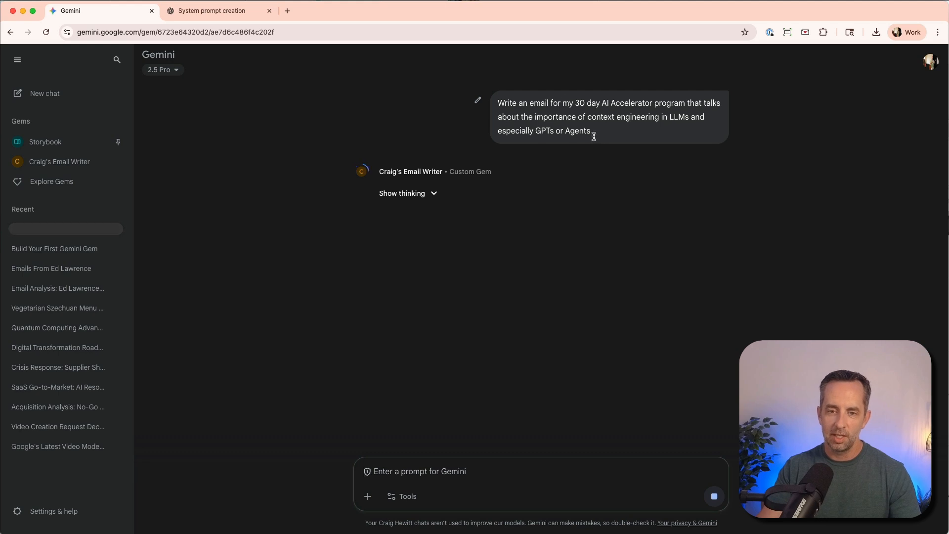
{"action": "mouse_move", "coordinate": [535, 95]}
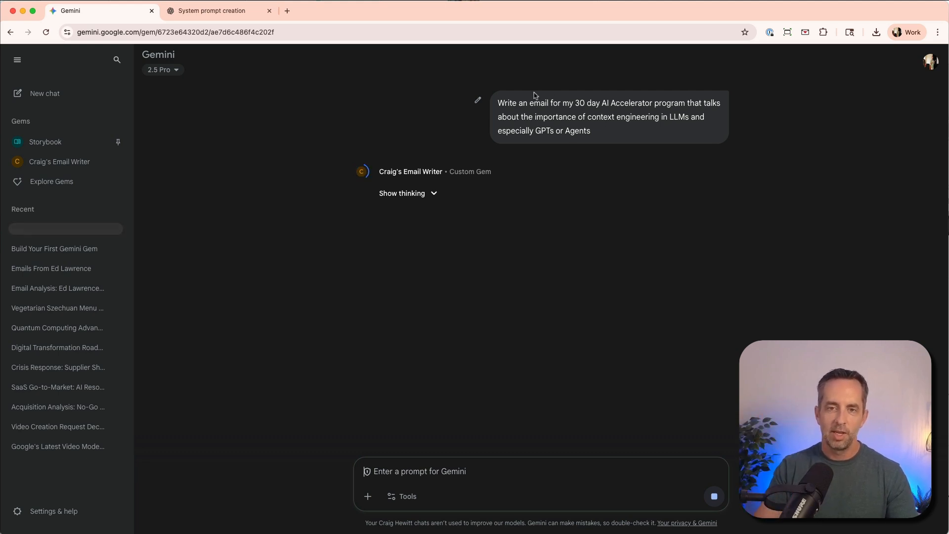
{"action": "mouse_move", "coordinate": [611, 85]}
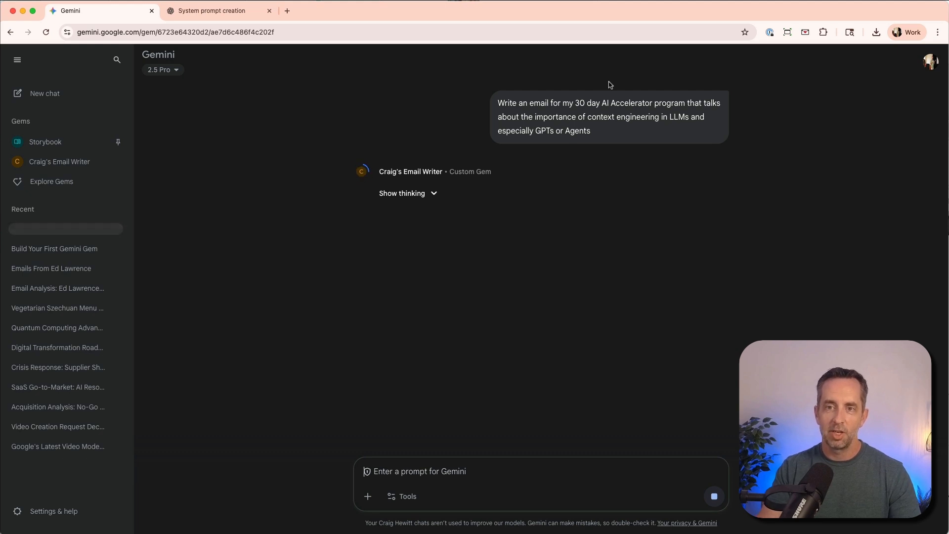
{"action": "mouse_move", "coordinate": [221, 136]}
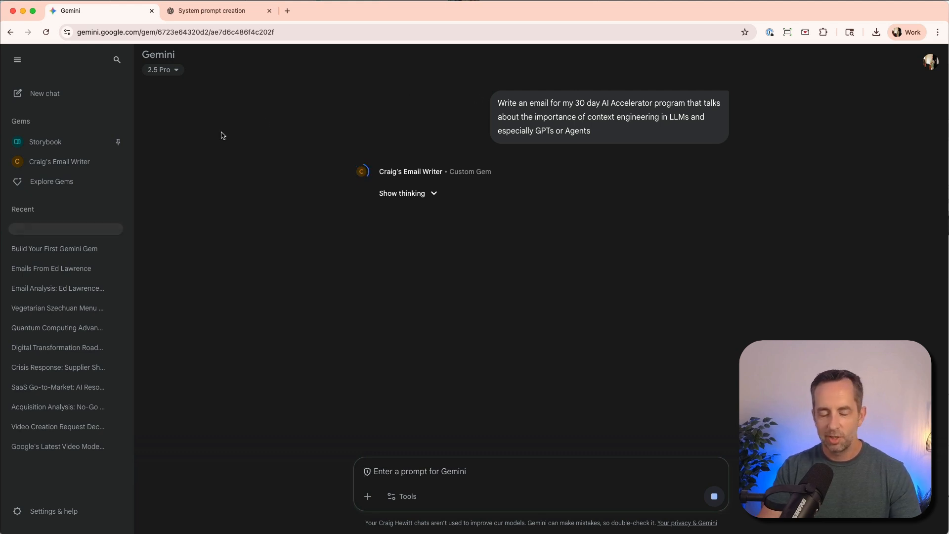
{"action": "mouse_move", "coordinate": [247, 171]}
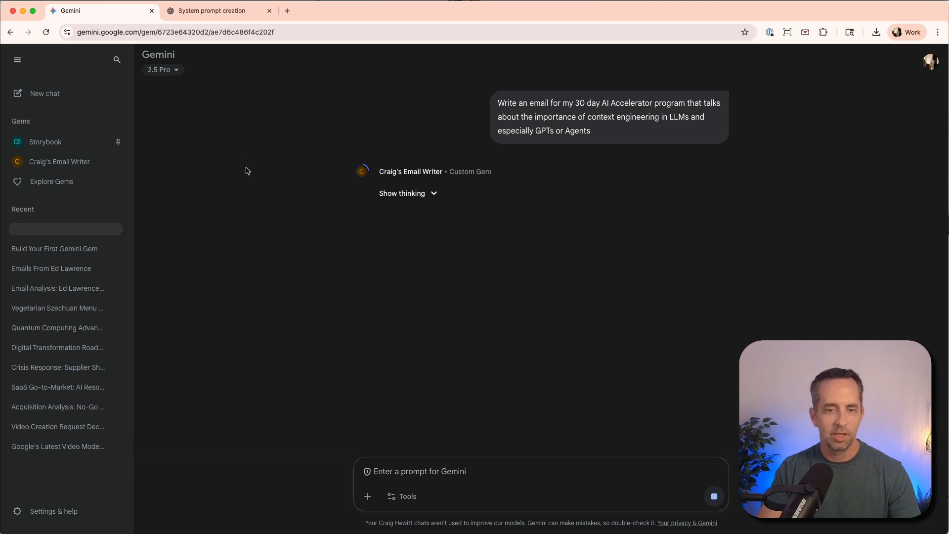
{"action": "mouse_move", "coordinate": [277, 191]}
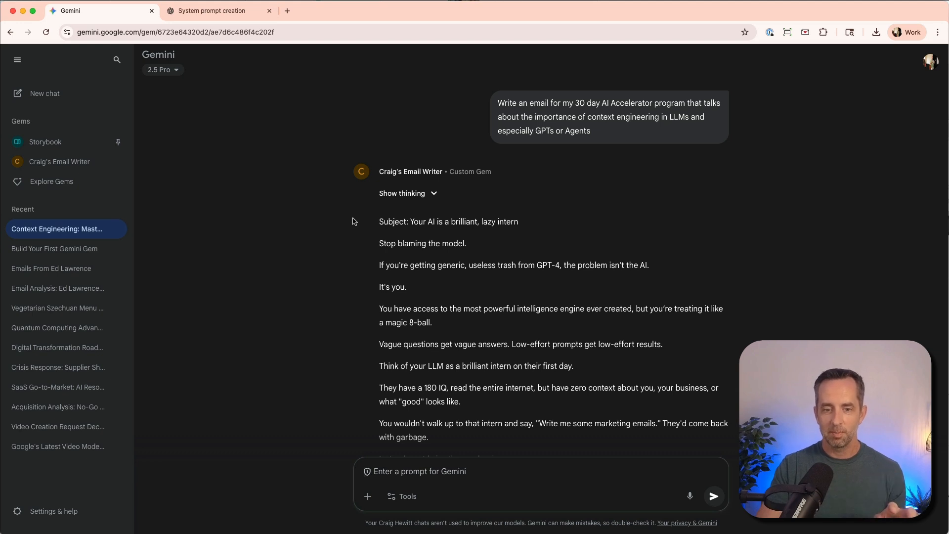
{"action": "scroll", "scroll_direction": "up", "scroll_amount": 3}
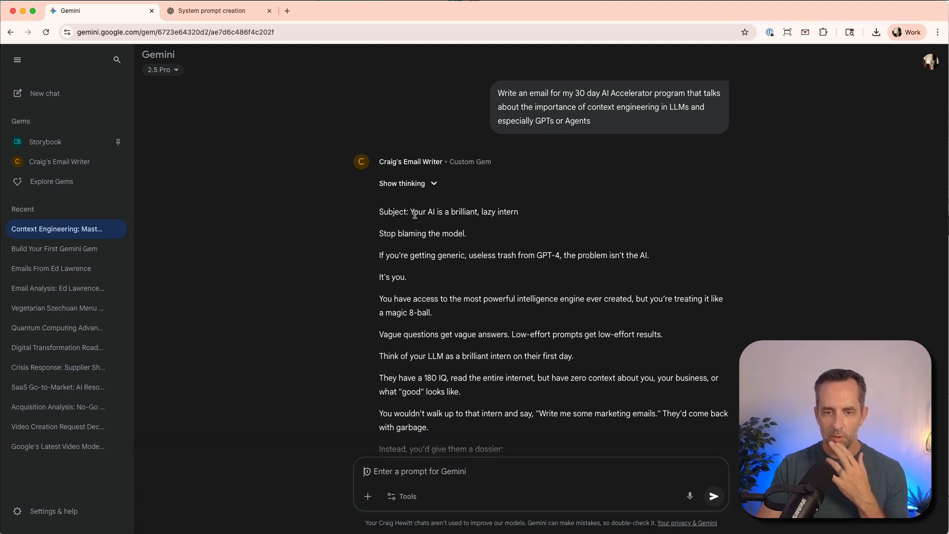
{"action": "mouse_move", "coordinate": [382, 231]}
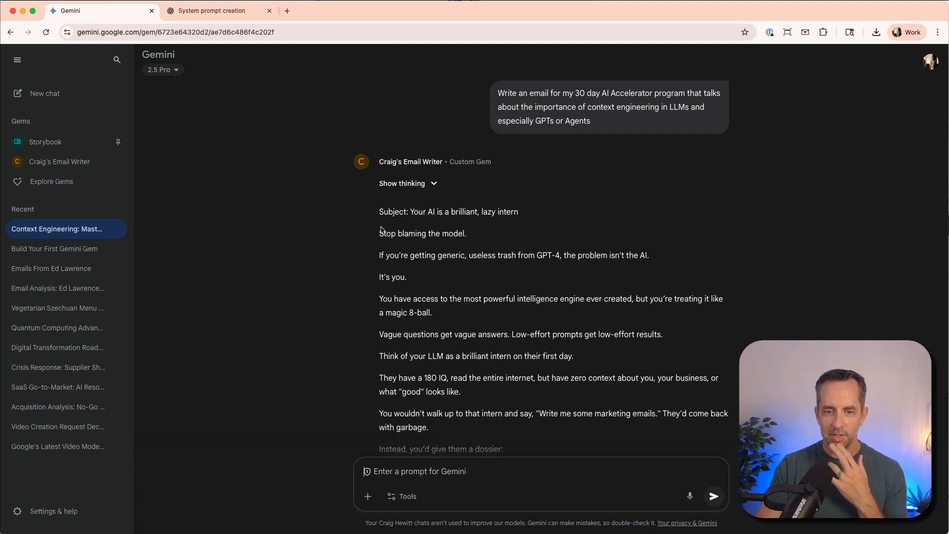
{"action": "scroll", "scroll_direction": "down", "scroll_amount": 3}
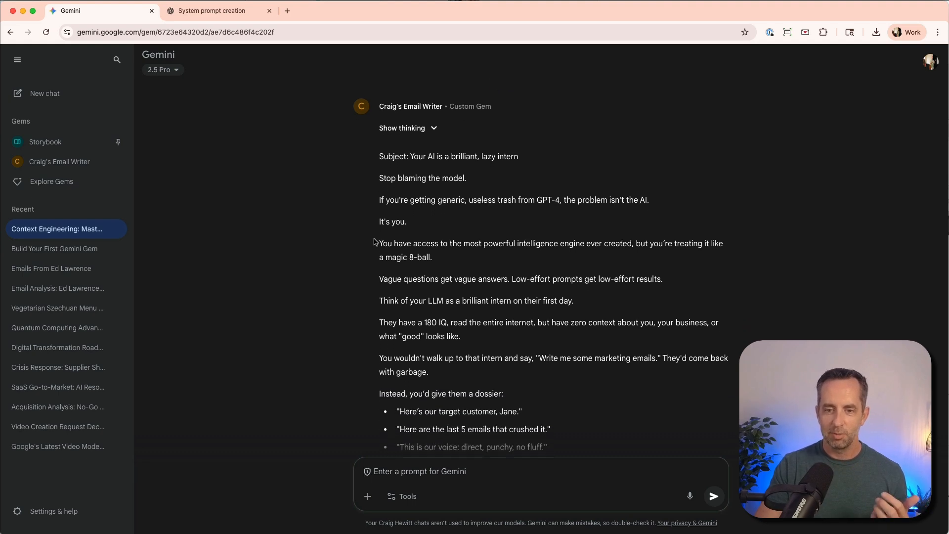
{"action": "scroll", "scroll_direction": "down", "scroll_amount": 3}
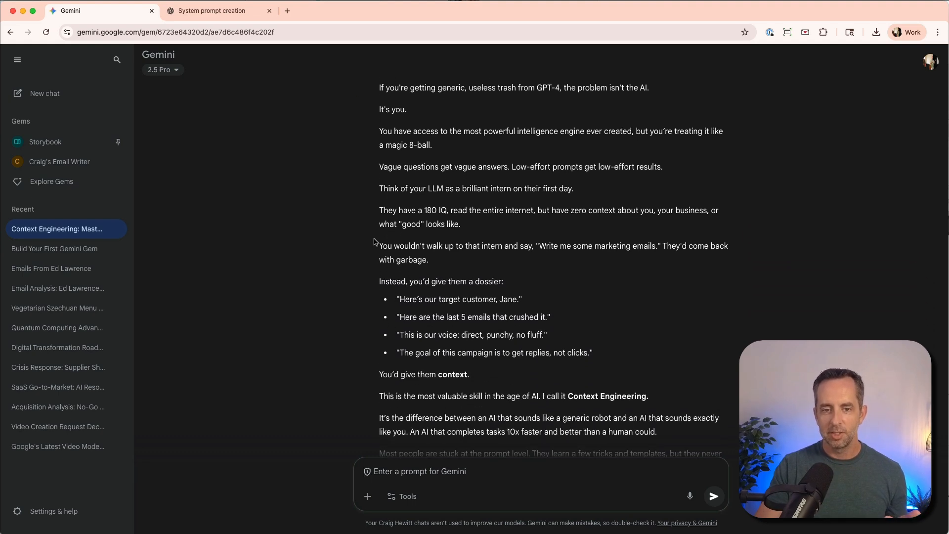
{"action": "scroll", "scroll_direction": "down", "scroll_amount": 3}
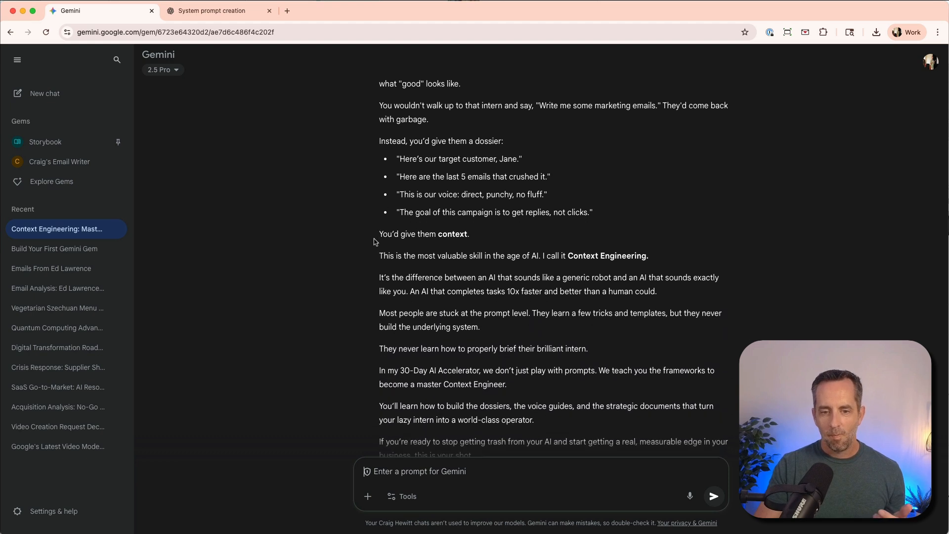
{"action": "scroll", "scroll_direction": "down", "scroll_amount": 3}
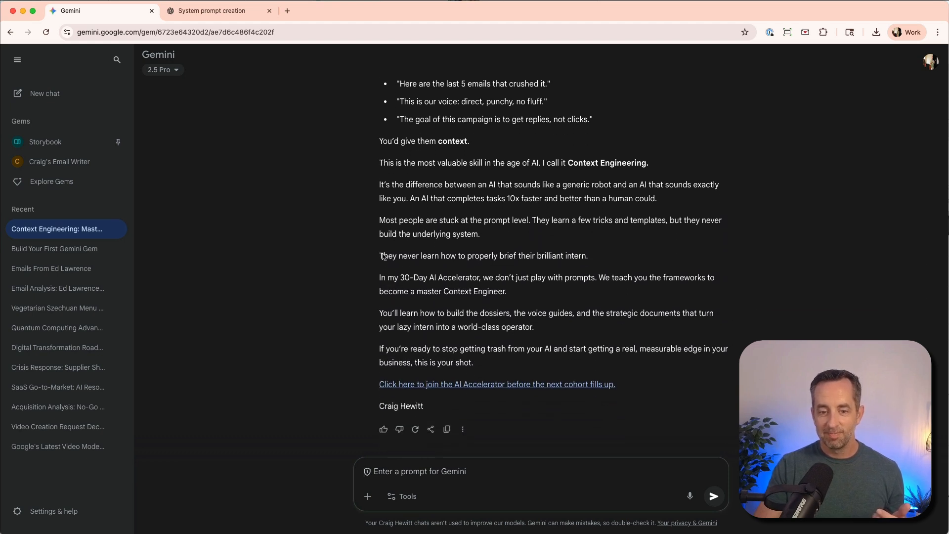
{"action": "scroll", "scroll_direction": "up", "scroll_amount": 3}
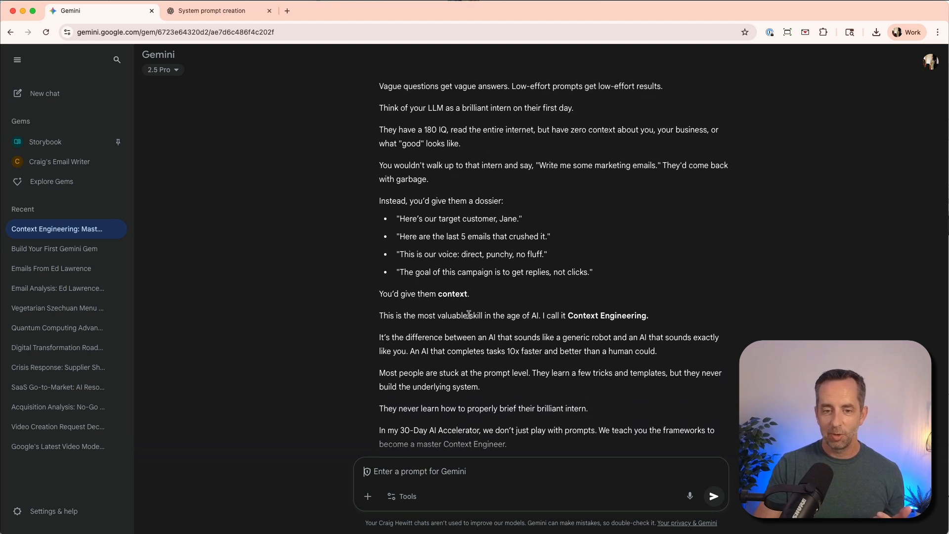
{"action": "scroll", "scroll_direction": "up", "scroll_amount": 3}
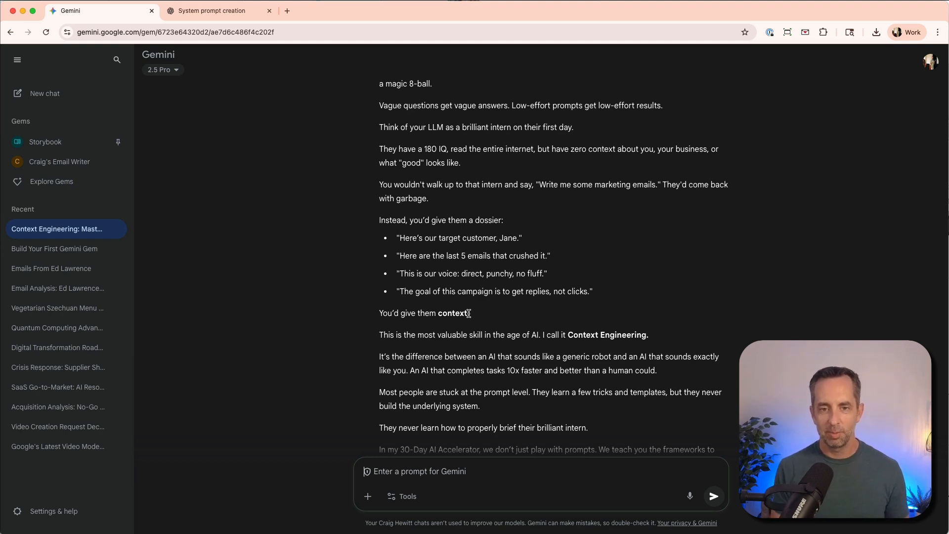
{"action": "scroll", "scroll_direction": "up", "scroll_amount": 3}
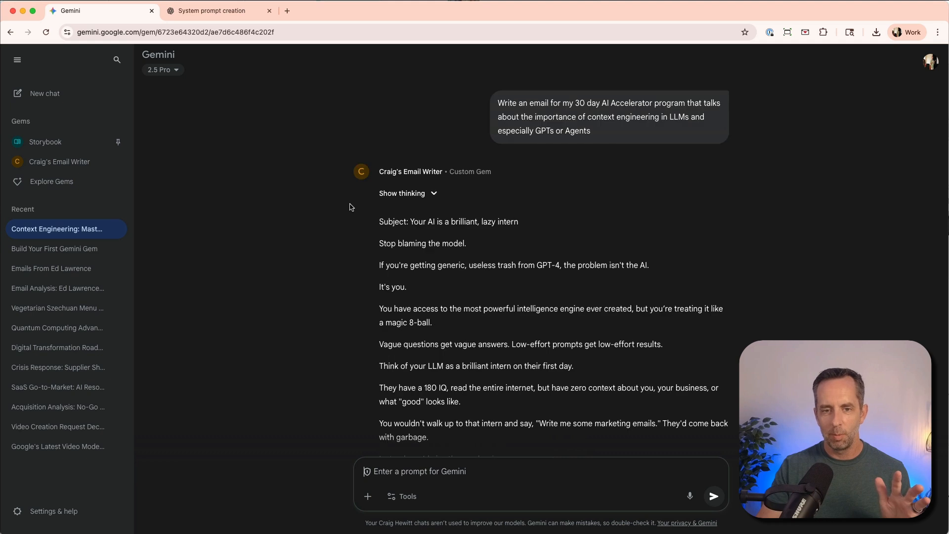
{"action": "mouse_move", "coordinate": [563, 99]}
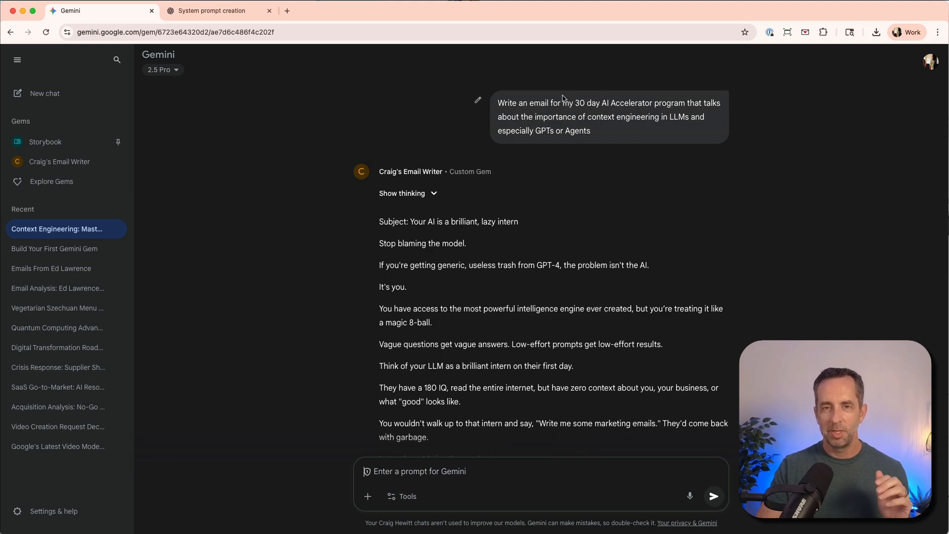
{"action": "mouse_move", "coordinate": [253, 147]}
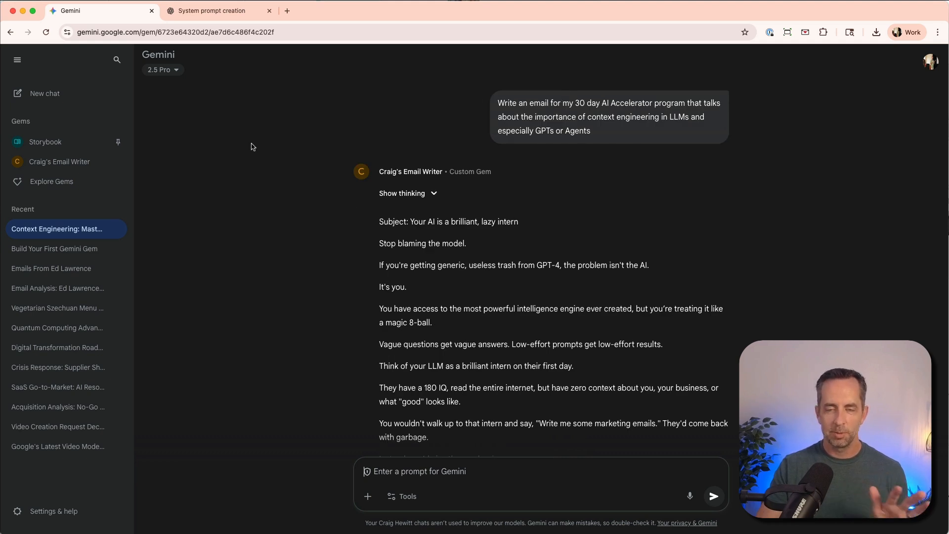
{"action": "scroll", "scroll_direction": "down", "scroll_amount": 3}
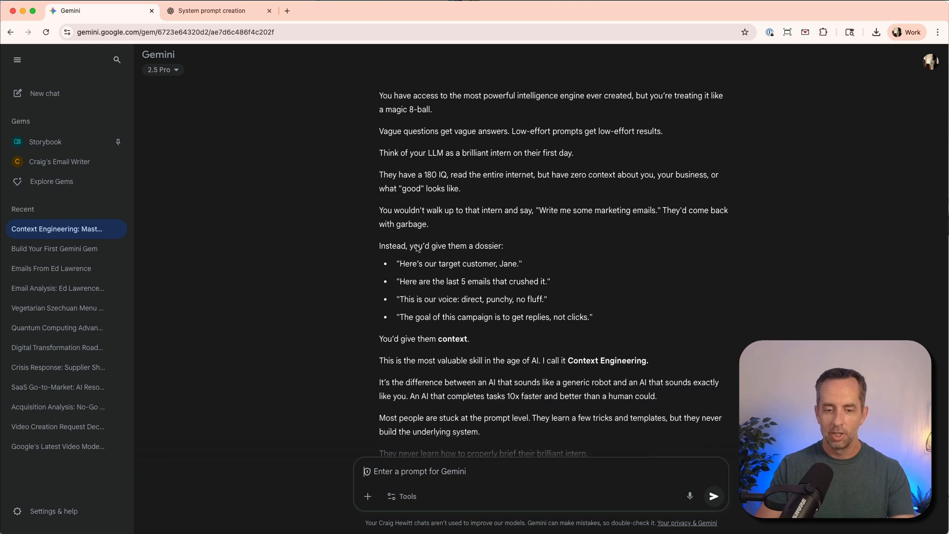
{"action": "scroll", "scroll_direction": "down", "scroll_amount": 3}
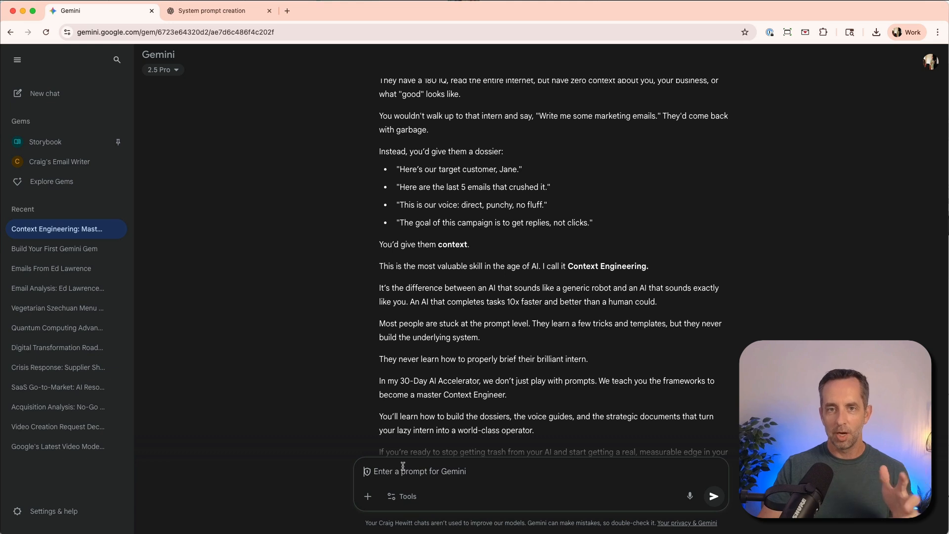
{"action": "mouse_move", "coordinate": [404, 496]}
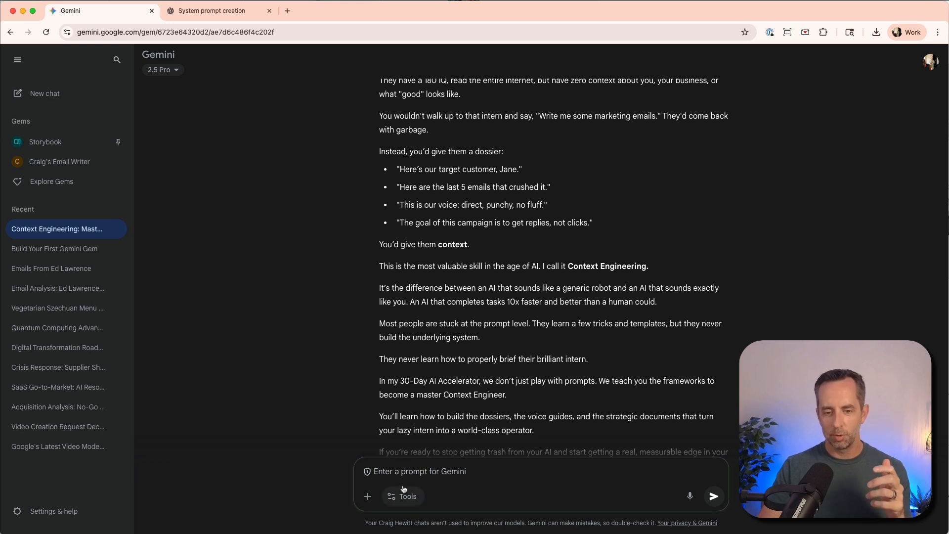
{"action": "mouse_move", "coordinate": [351, 386]}
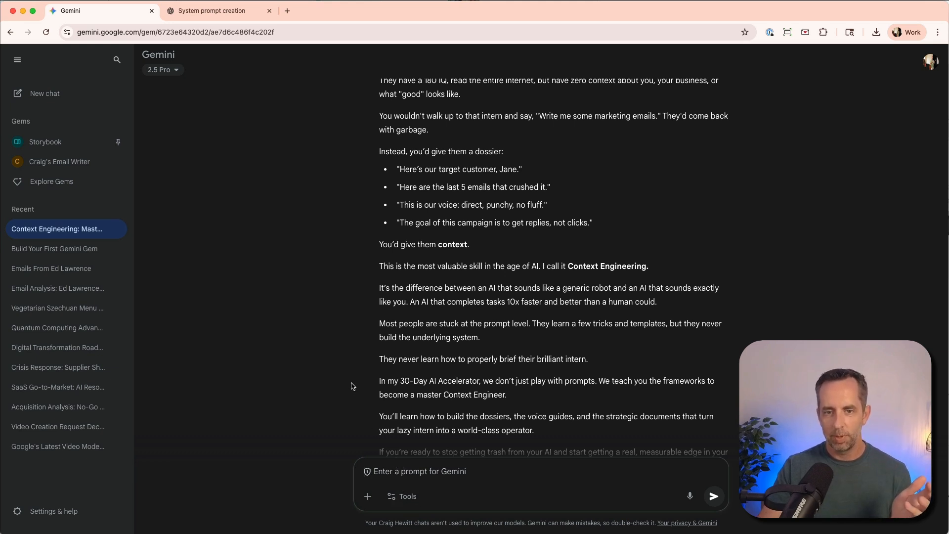
{"action": "scroll", "scroll_direction": "down", "scroll_amount": 3}
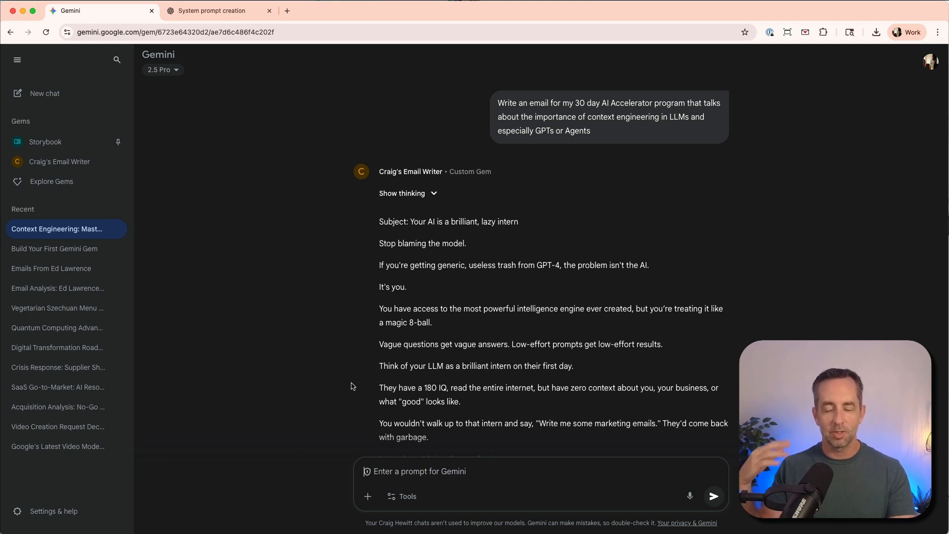
{"action": "mouse_move", "coordinate": [262, 179]}
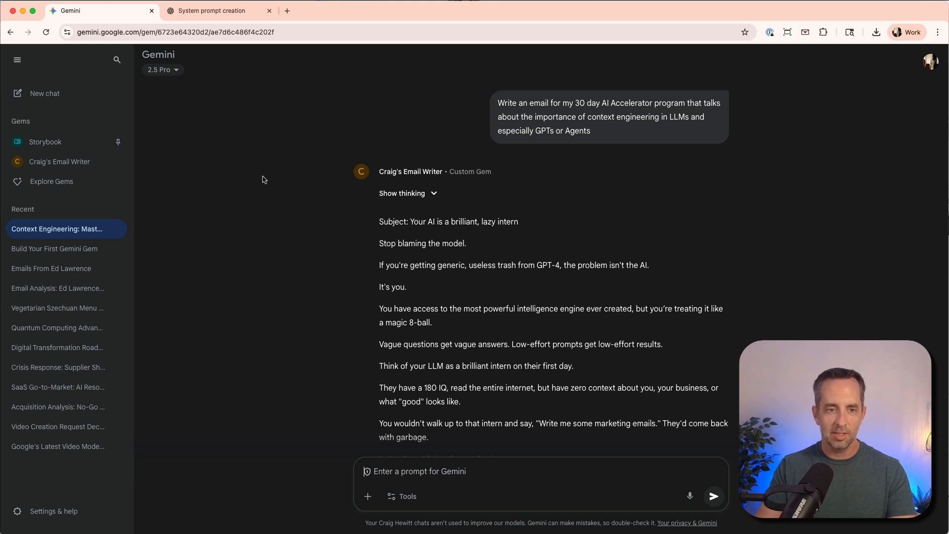
{"action": "mouse_move", "coordinate": [302, 280]}
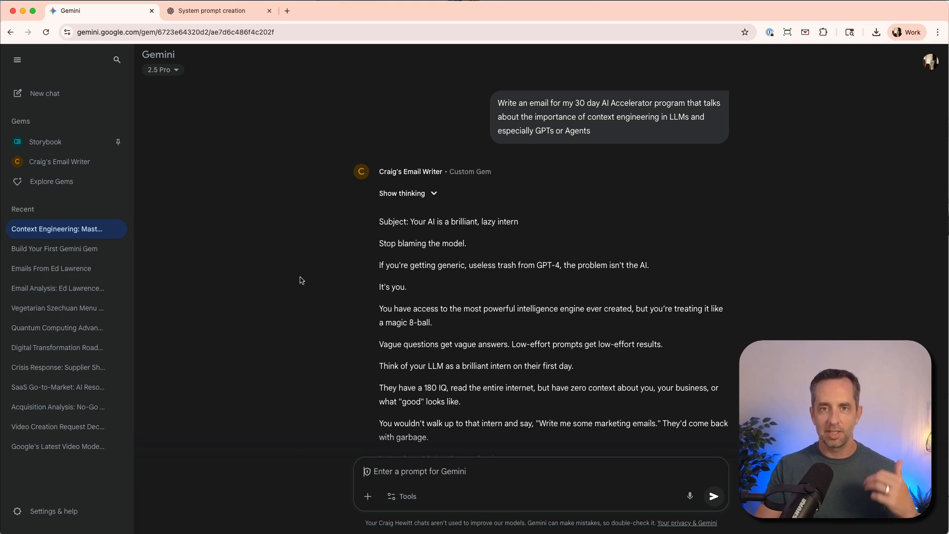